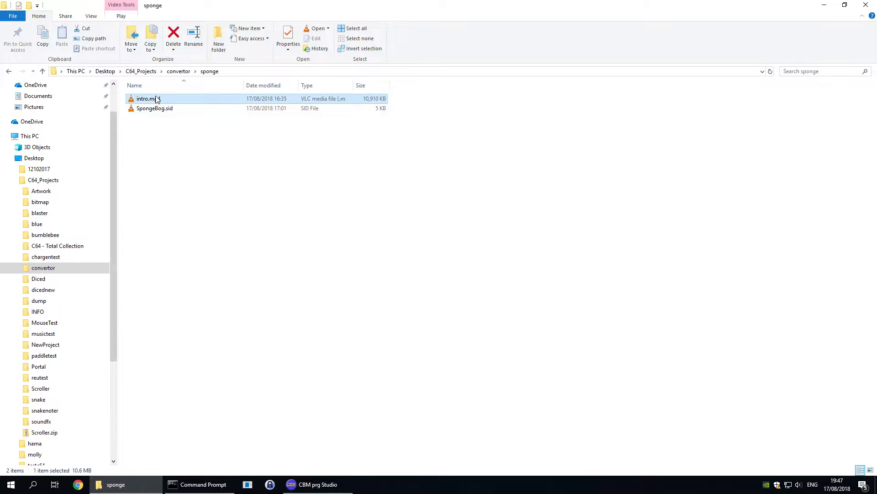
- Preview intro.mp4 and the SpongeBog SID music, then close both
double_click(148, 99)
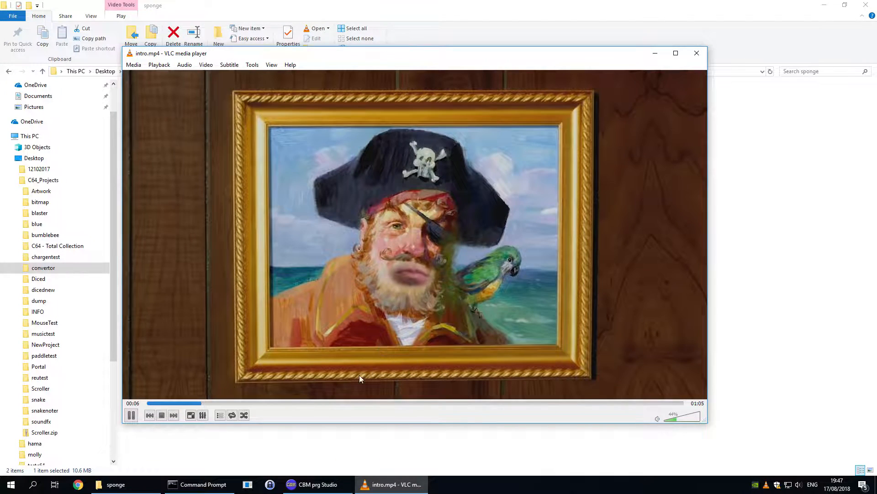
left_click(383, 404)
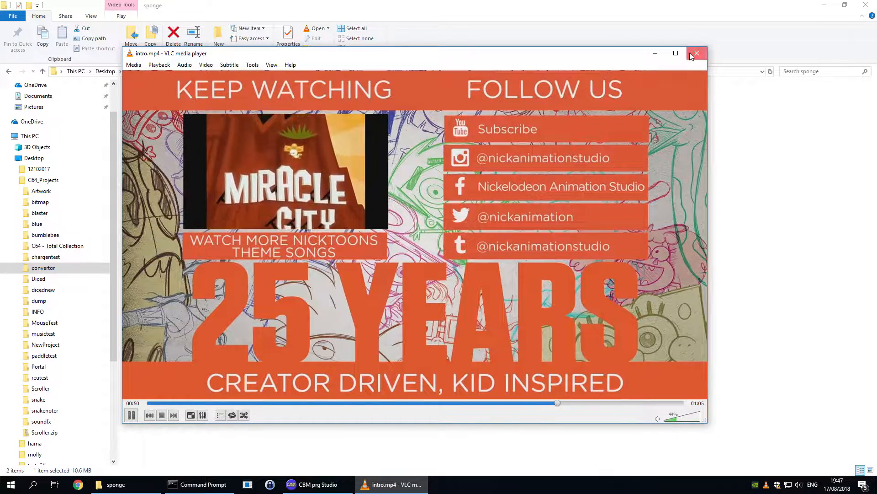
left_click(697, 53)
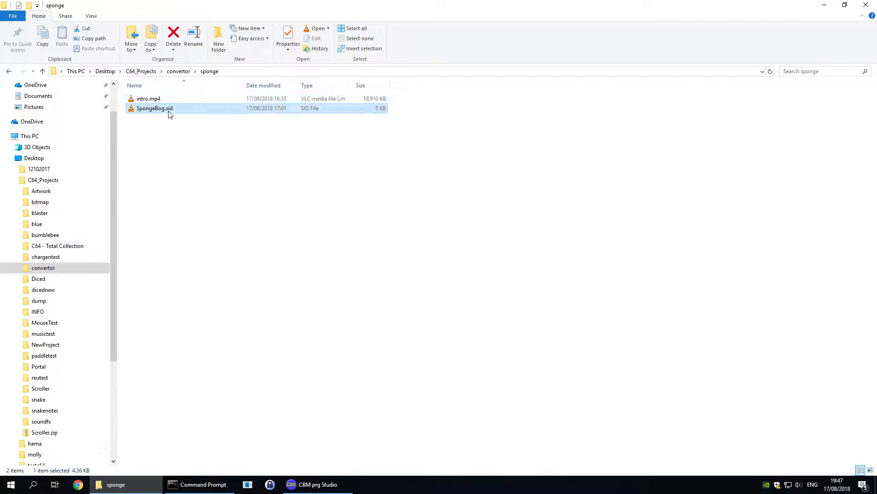
double_click(154, 107)
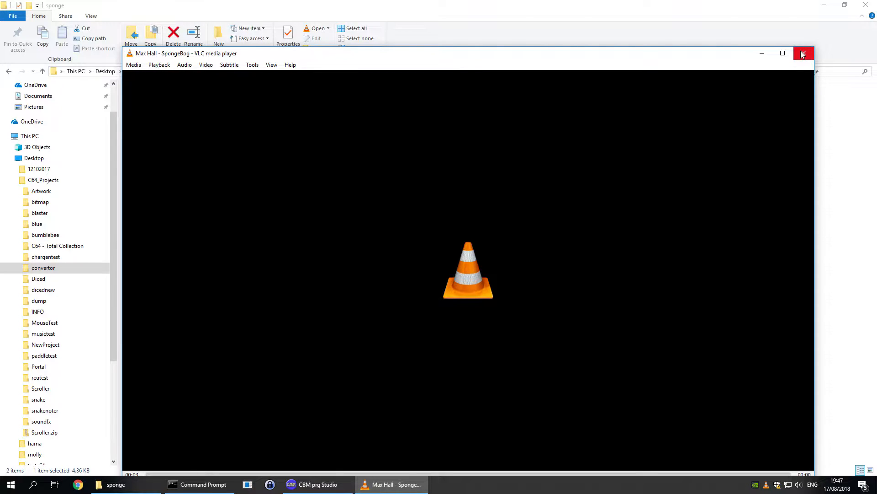
left_click(803, 53)
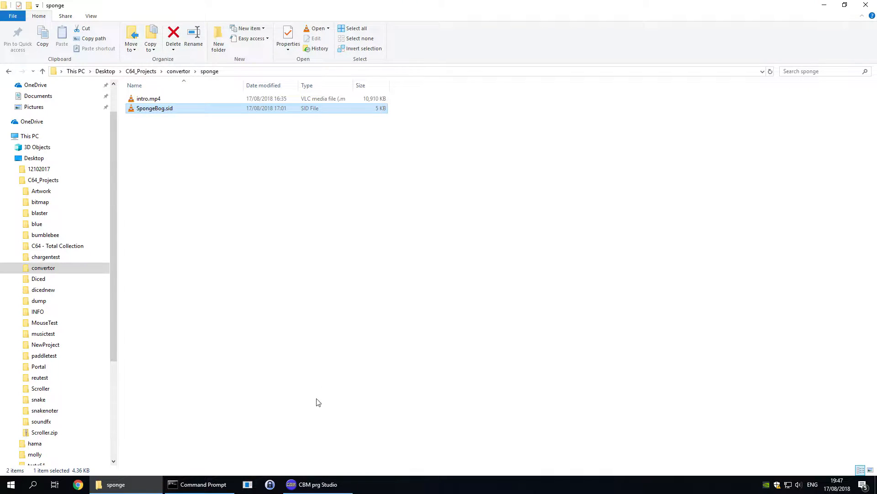
mouse_move(318, 484)
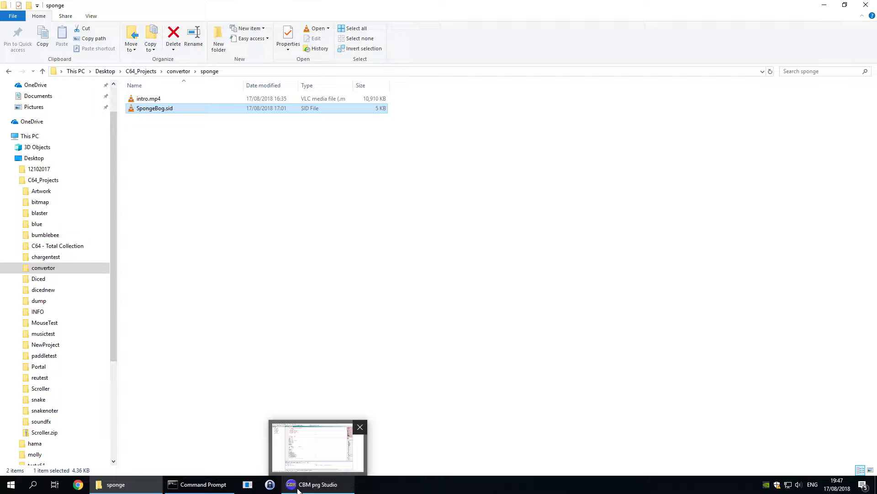
- Run ffmpeg on intro.mp4 to extract 976 frames as frames%04d.png
left_click(317, 484)
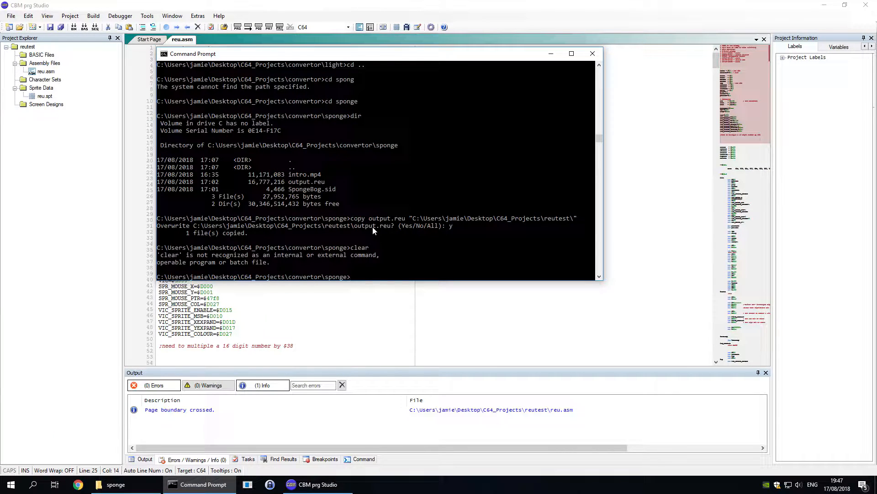
type("fm")
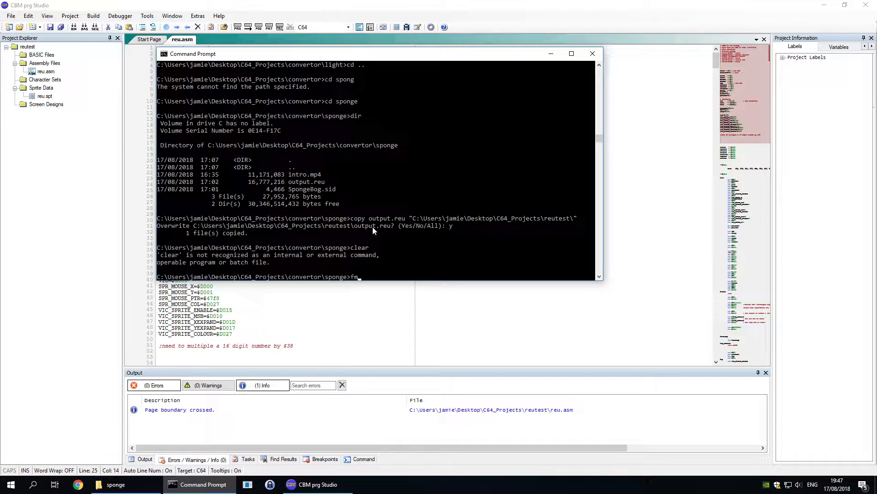
type("fmpe")
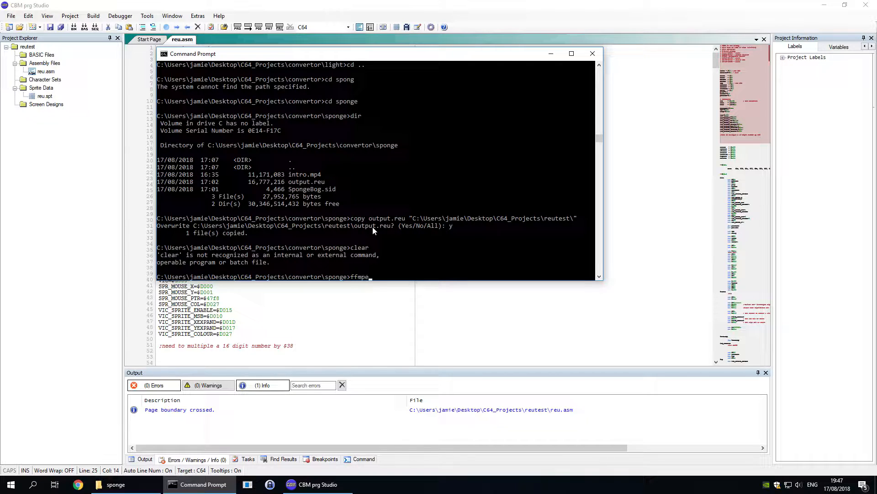
type("g")
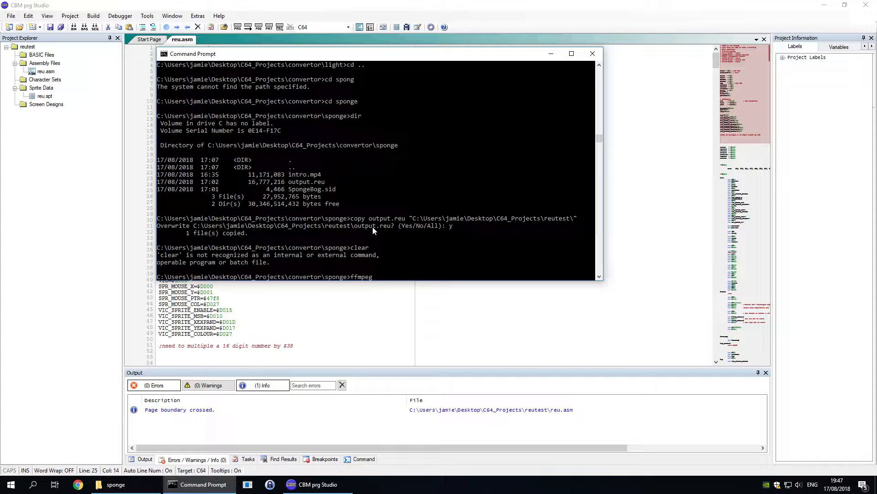
type("-i")
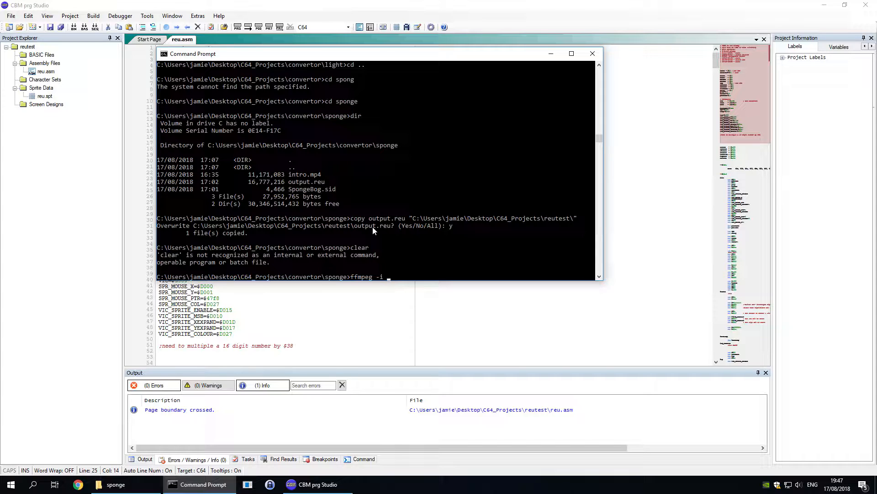
type("intro.mp4")
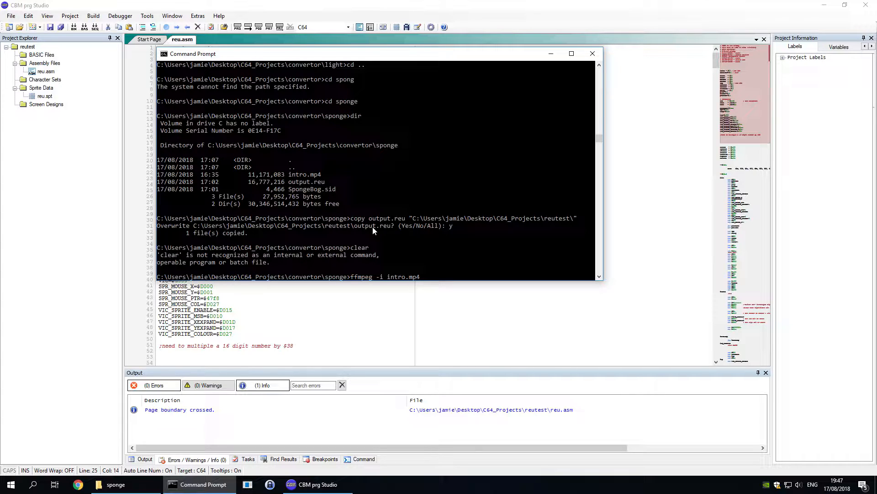
type("-")
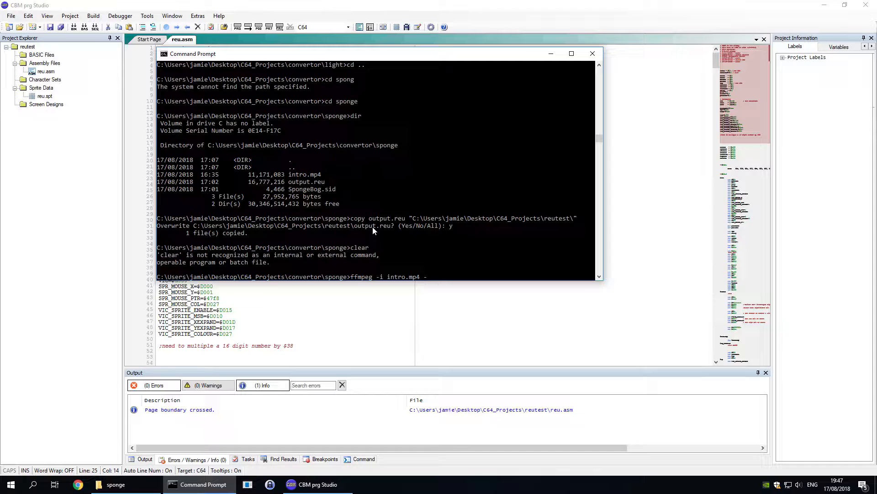
type("vframes")
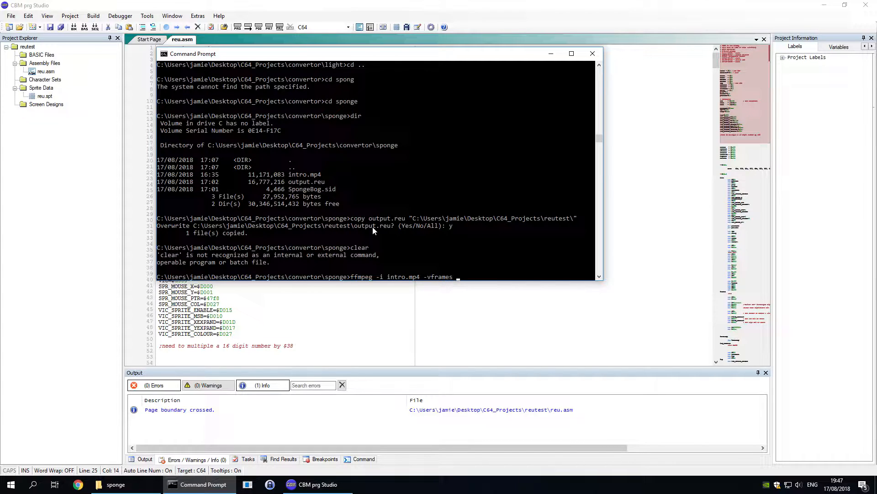
type("9")
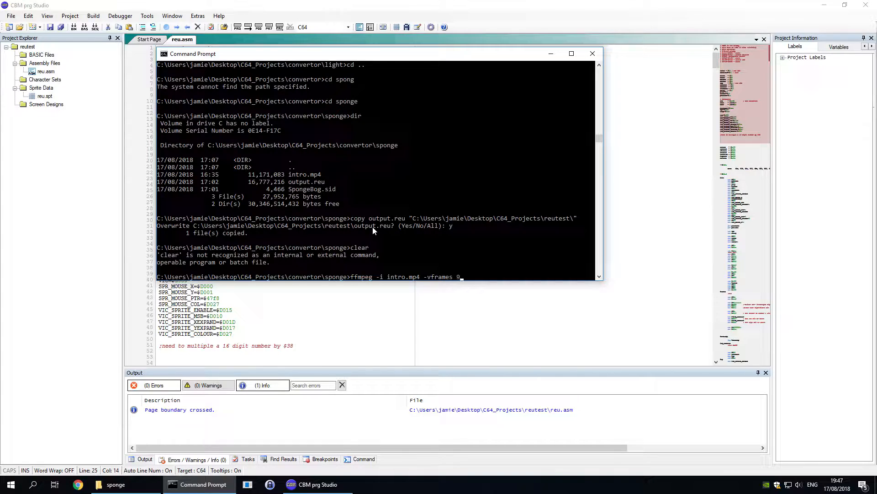
type("76")
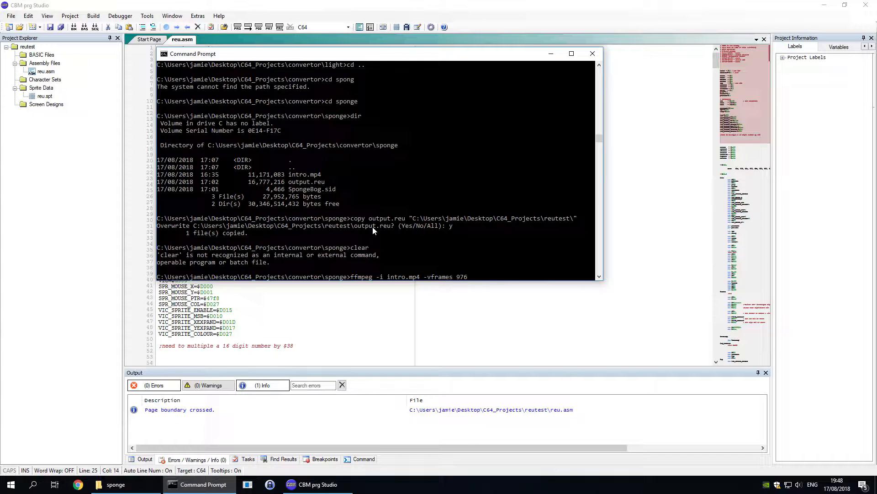
type("frames%04d")
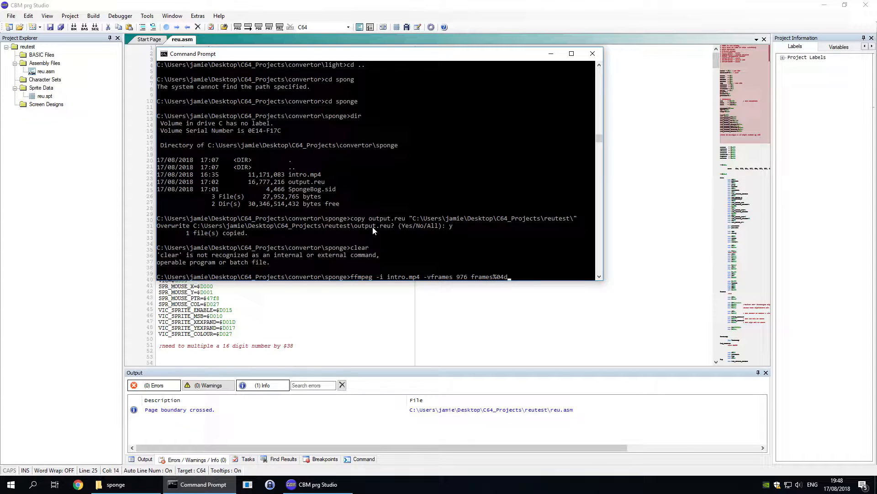
type(".png")
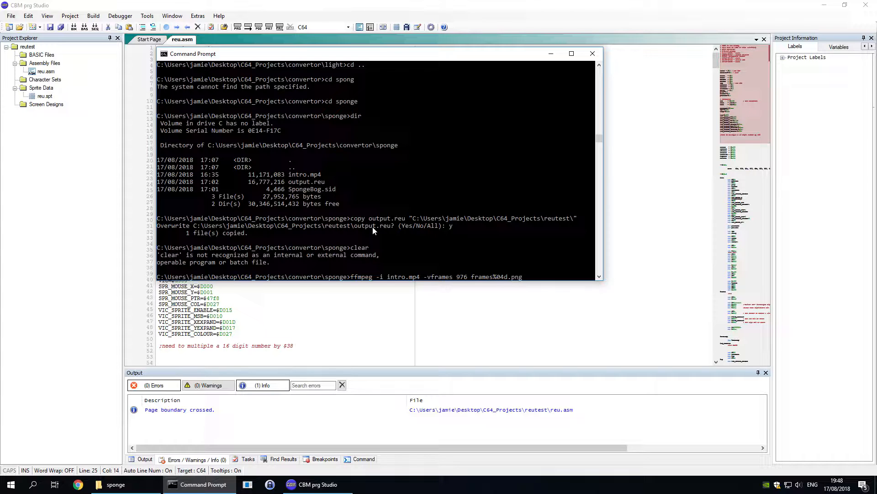
key("Return")
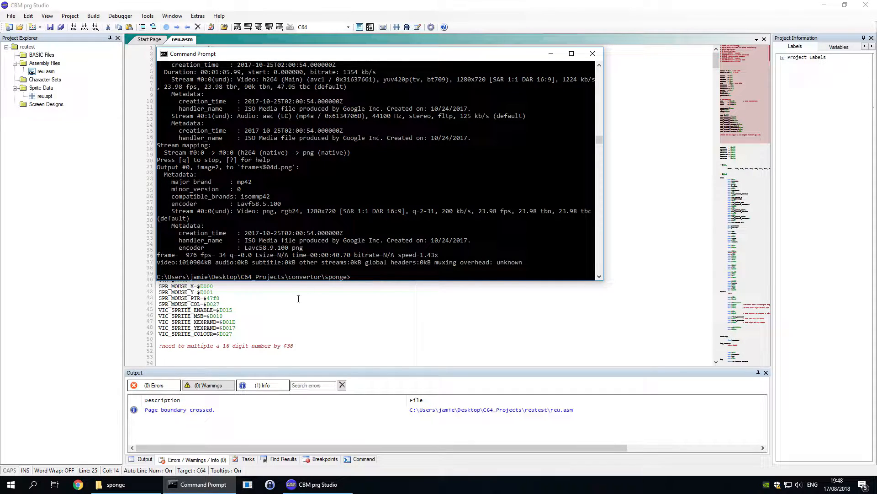
- Scroll the sponge folder to the last extracted frames and open one, ending at frames0976.png
left_click(115, 484)
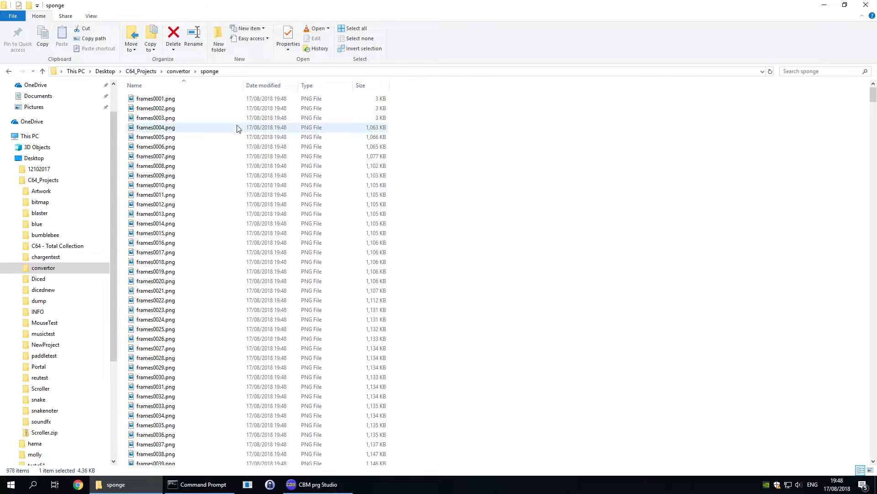
scroll("down", 3)
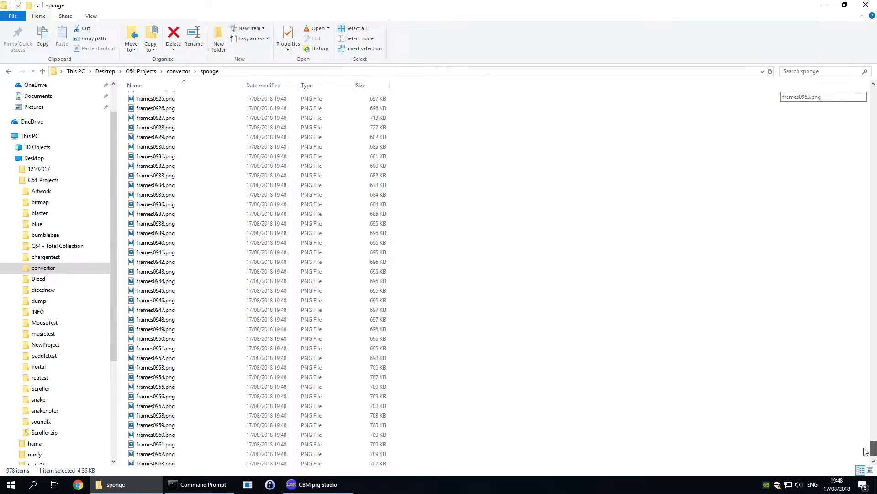
scroll("down", 3)
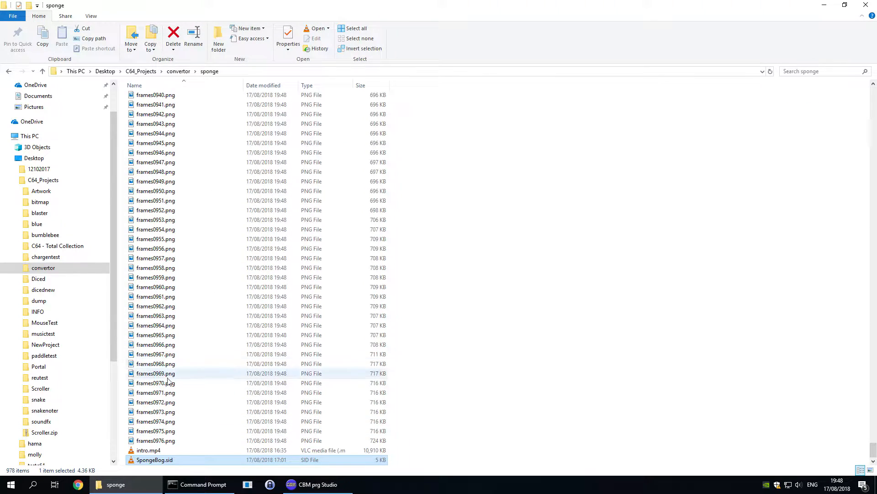
double_click(155, 392)
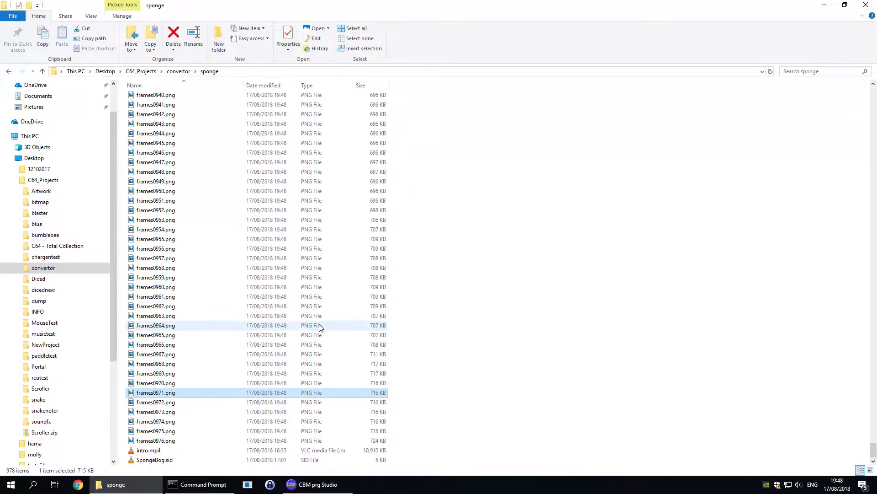
- Run c64ise.py in Command Prompt to convert the PNG frames to BIN files
left_click(199, 484)
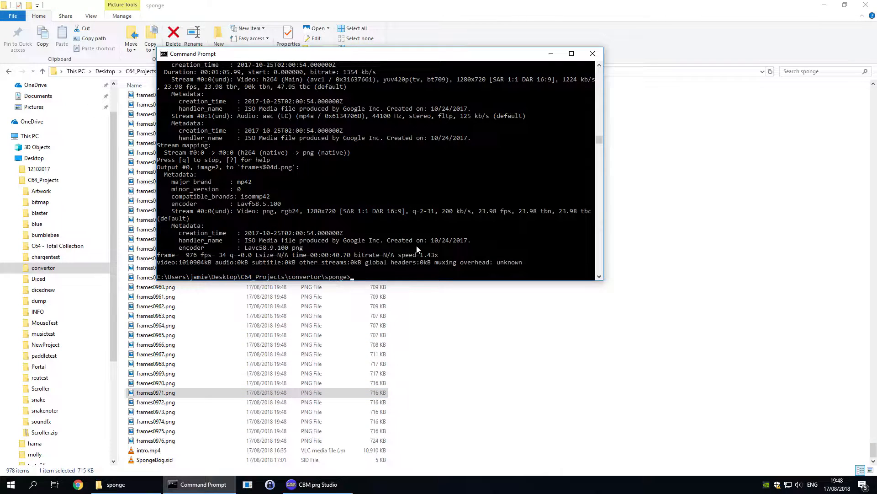
type("c64")
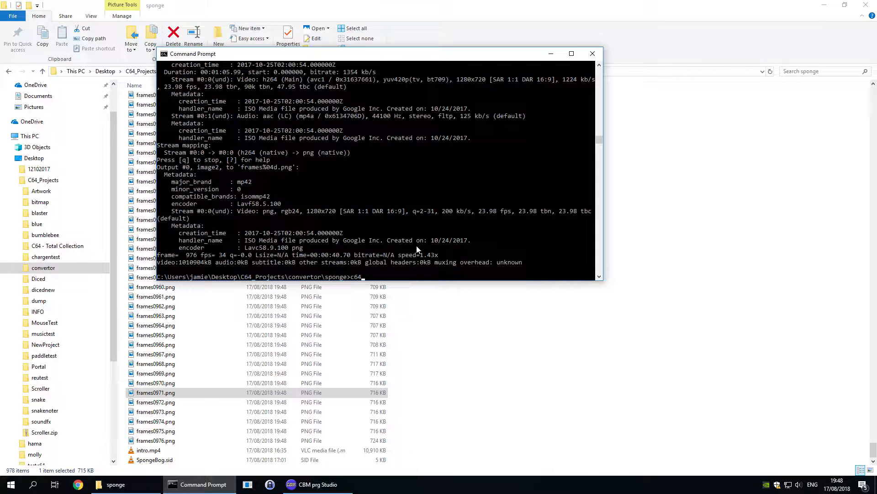
type("ise")
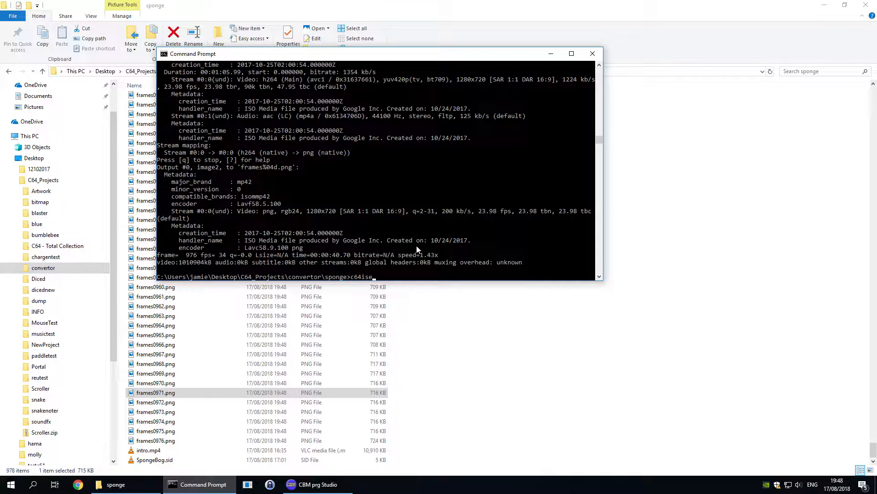
type(".py")
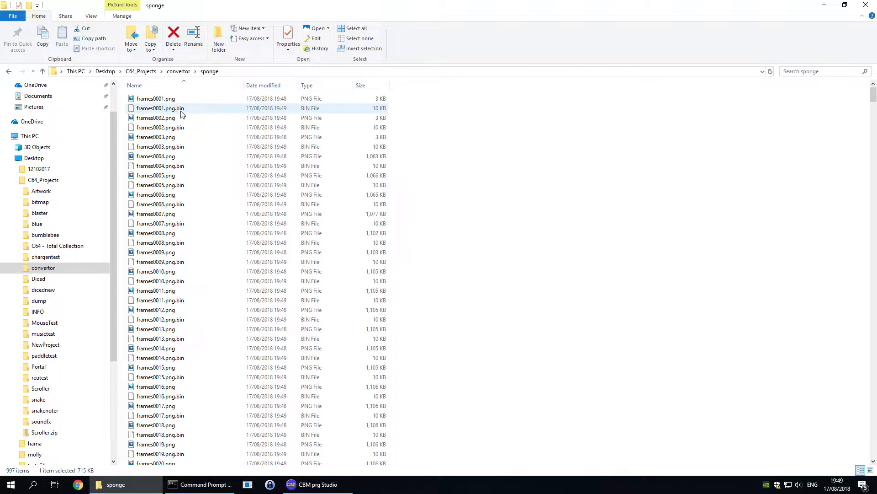
- Scroll the sponge folder to check the new .png.bin files, then return to Command Prompt
scroll("down", 3)
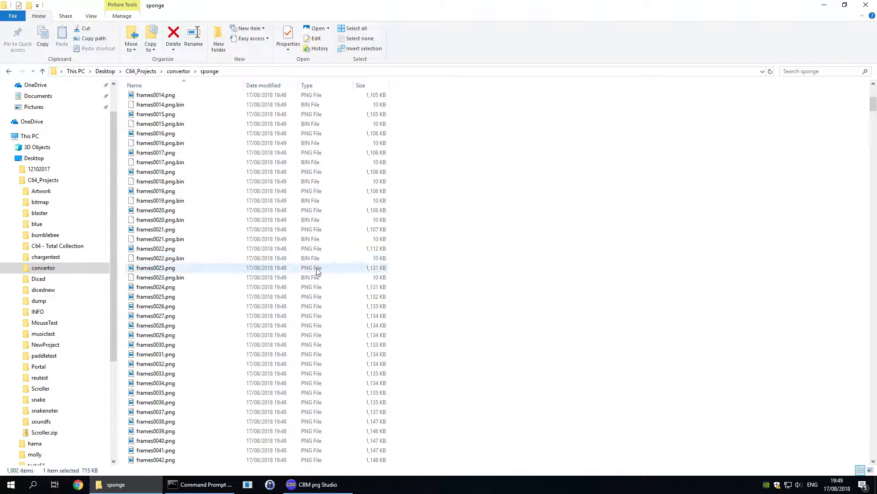
left_click(199, 484)
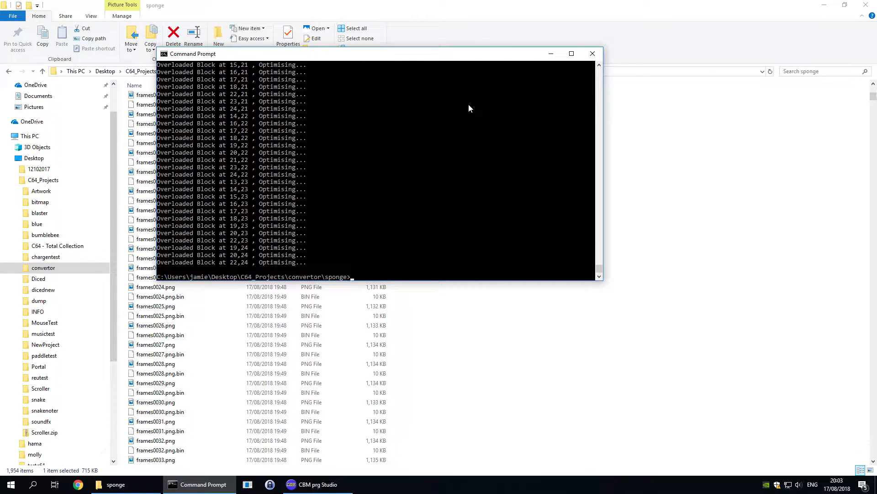
- Run makereu.py -s SpongeBog.sid output to pack the frames into a 16 MB output.reu
type("make")
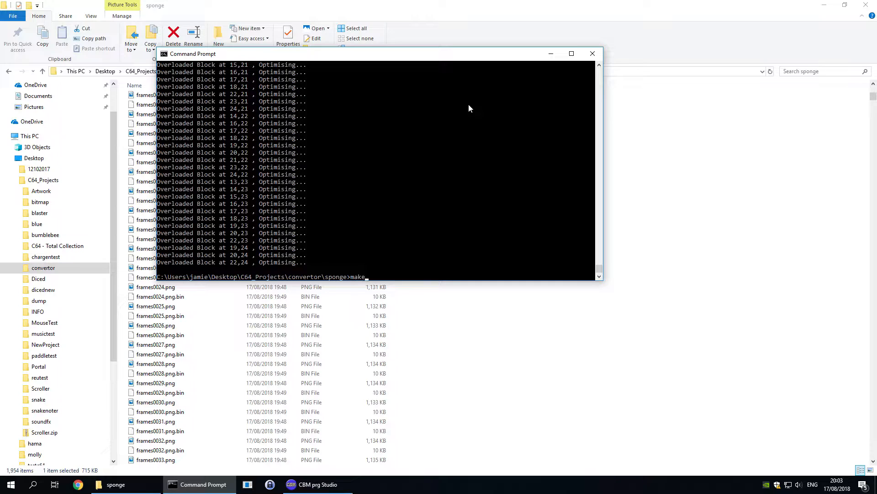
type("reu.py")
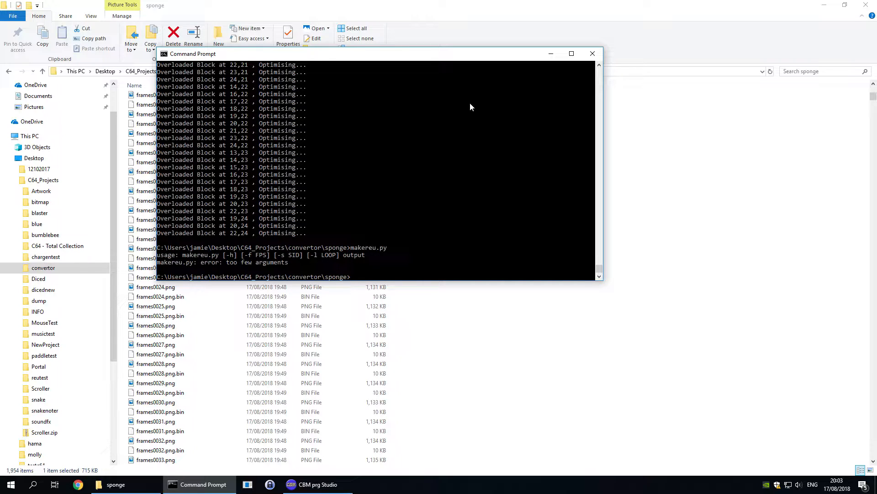
type("makereu.py")
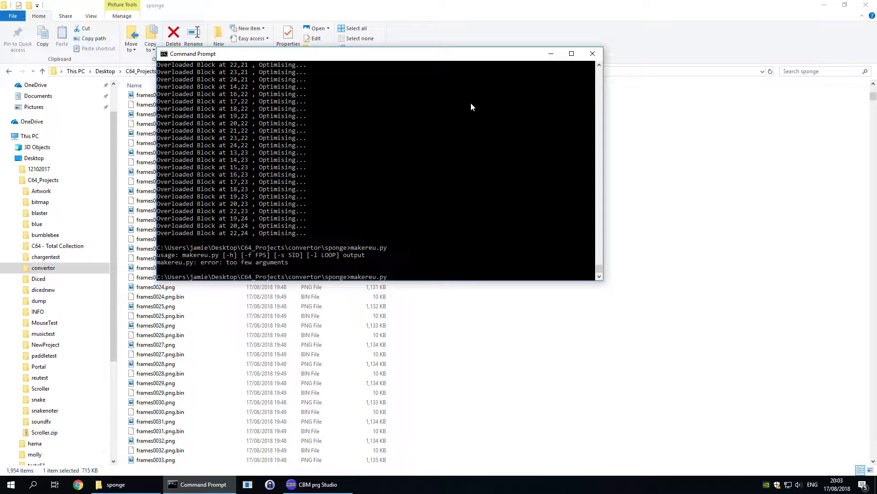
type("-s")
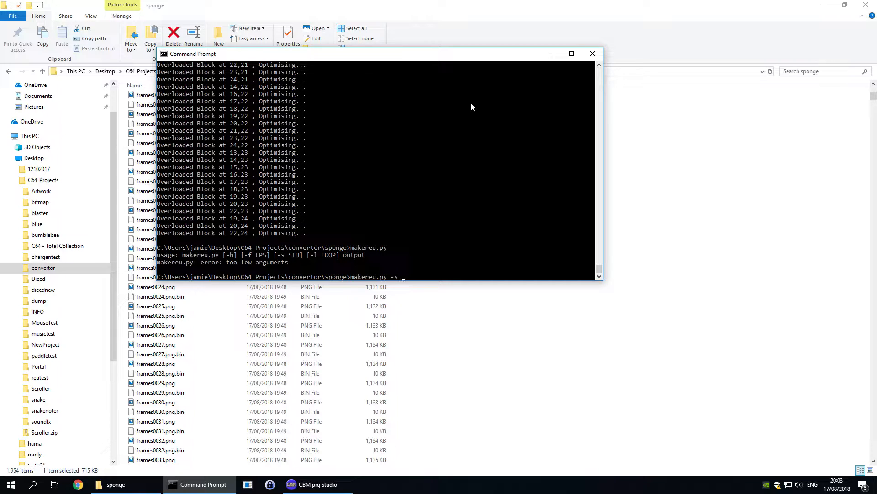
type("t")
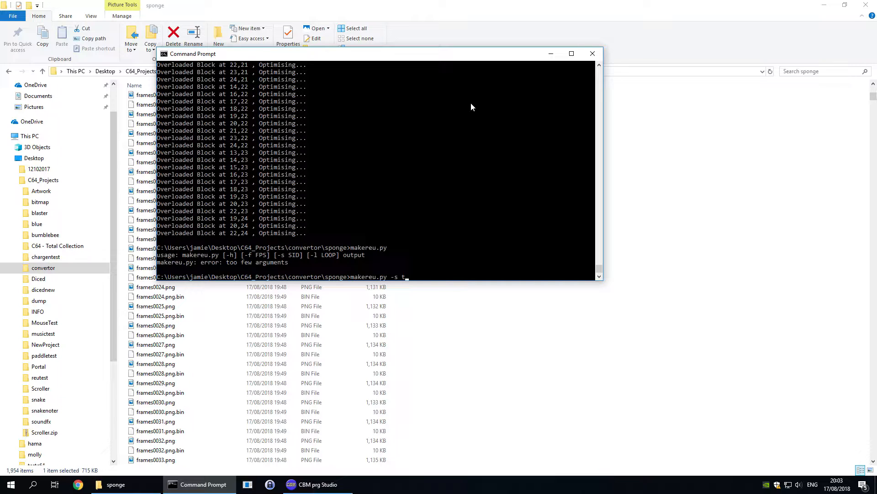
type("spo")
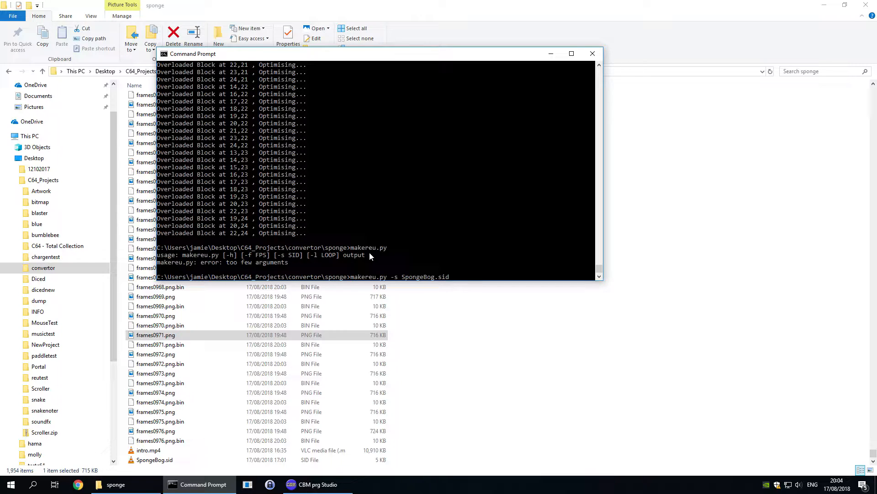
type("ou")
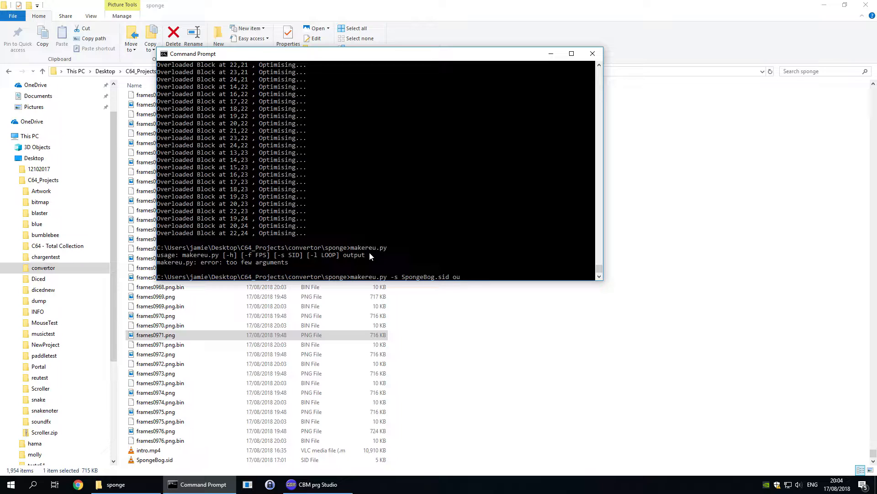
type("tp")
type("cop")
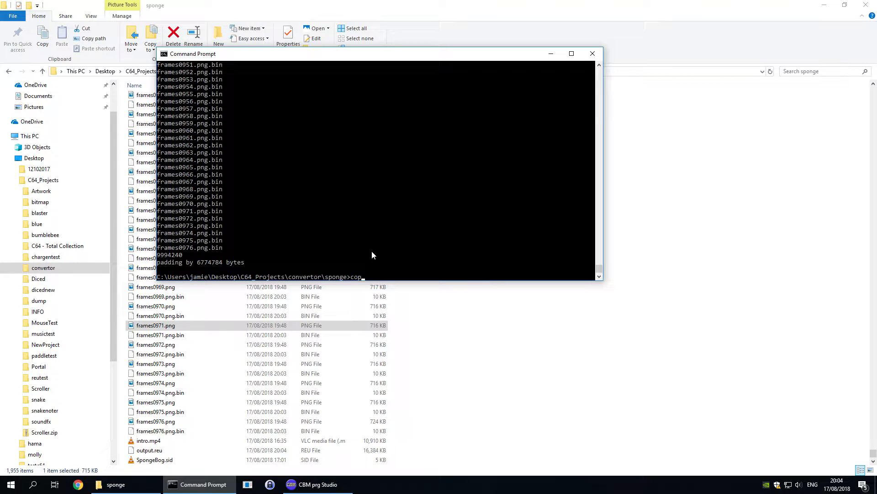
- Copy output.reu into the reutest folder, confirming the overwrite with y
type("y")
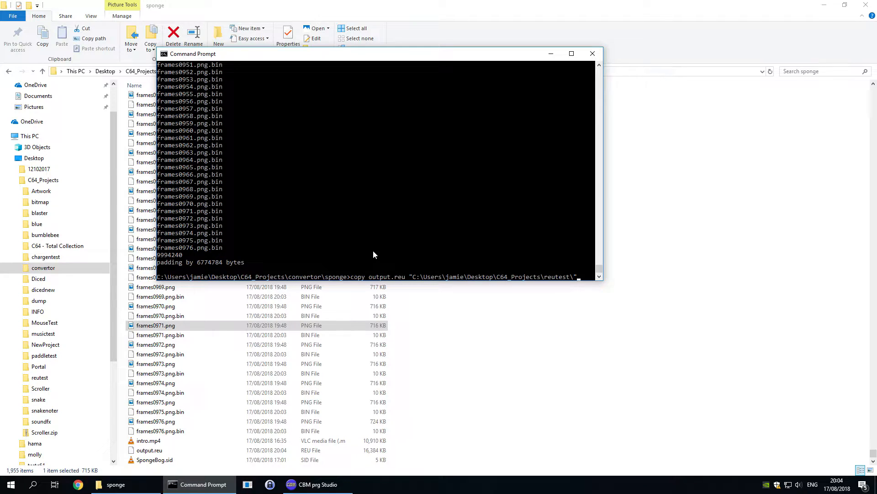
key("enter")
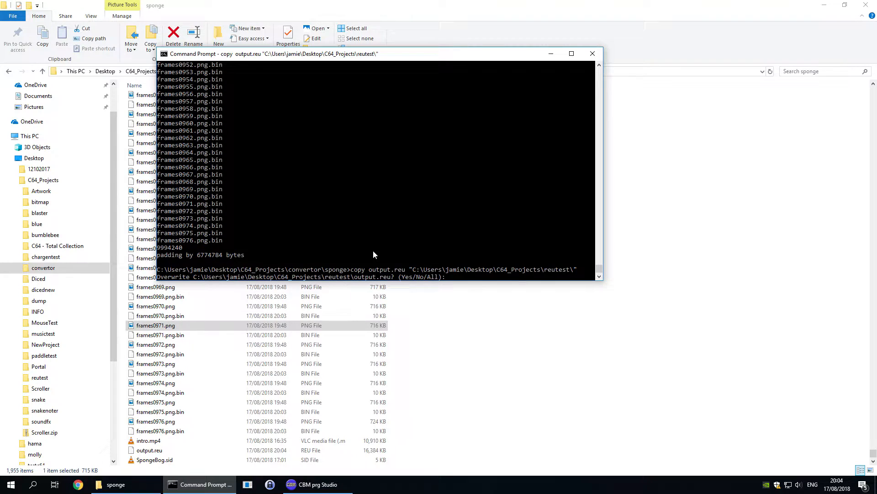
type("y")
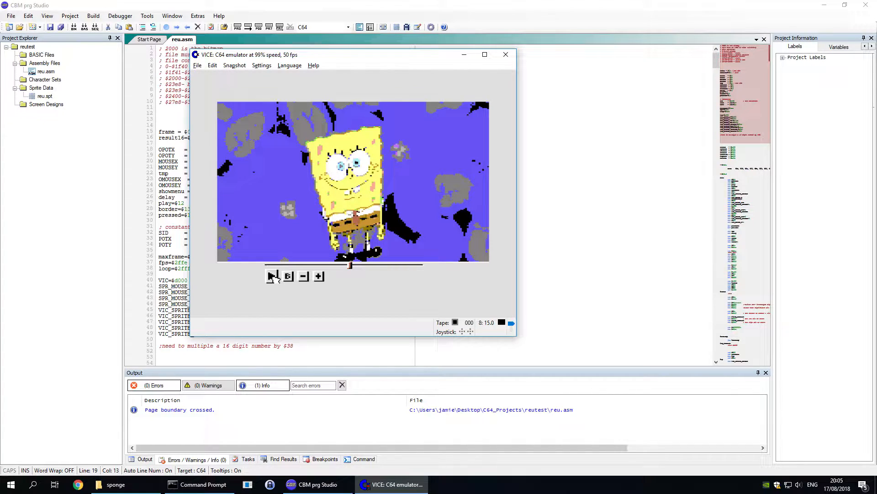
- Pause and resume the SpongeBob intro playback in the VICE REU player
left_click(272, 276)
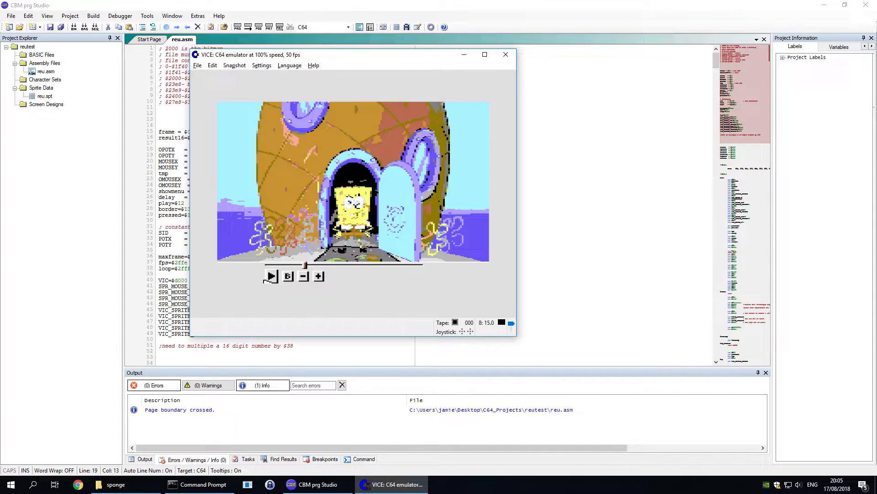
left_click(271, 276)
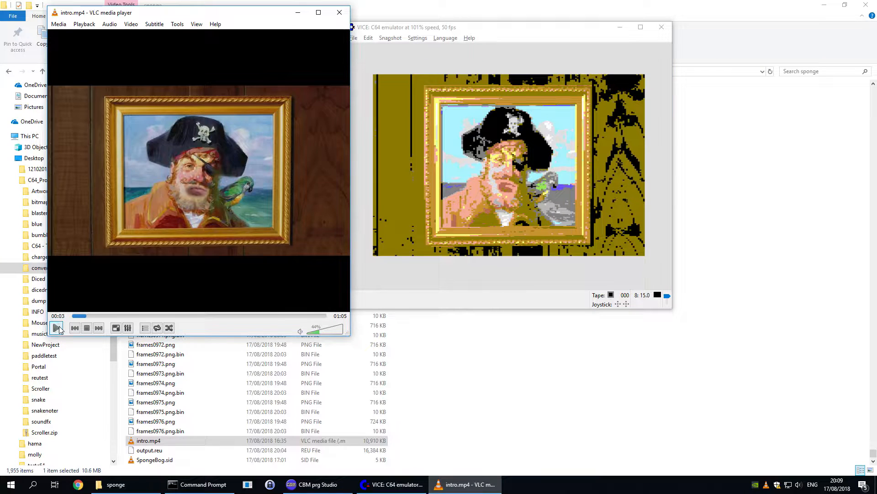
- Play the original intro.mp4 in VLC next to VICE
left_click(58, 328)
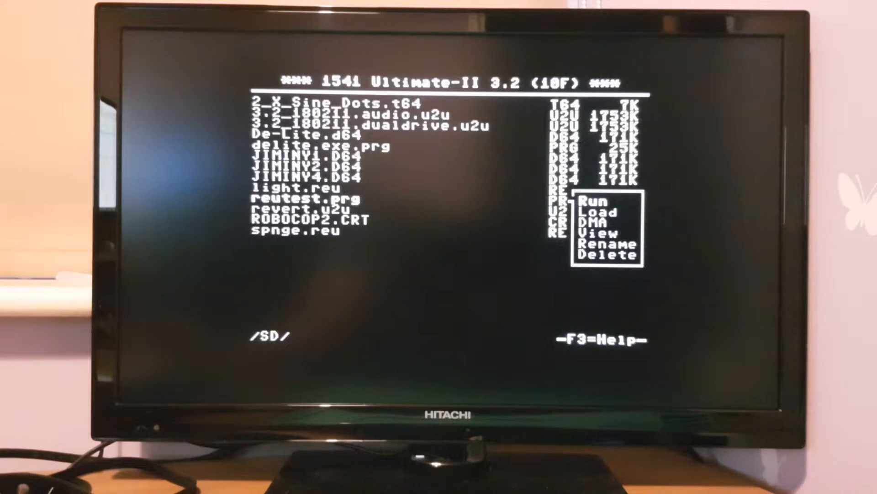
- Load the 16 MB spnge.reu image into REU memory and dismiss the bytes-loaded confirmation
left_click(595, 200)
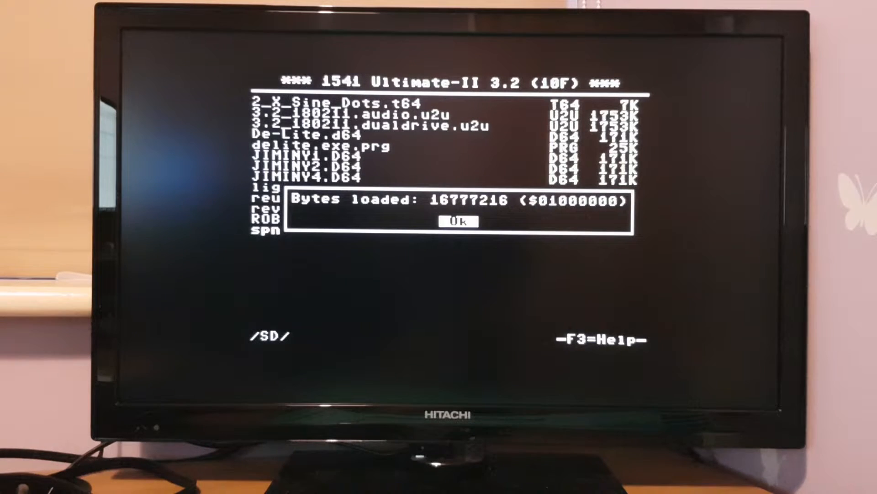
left_click(460, 221)
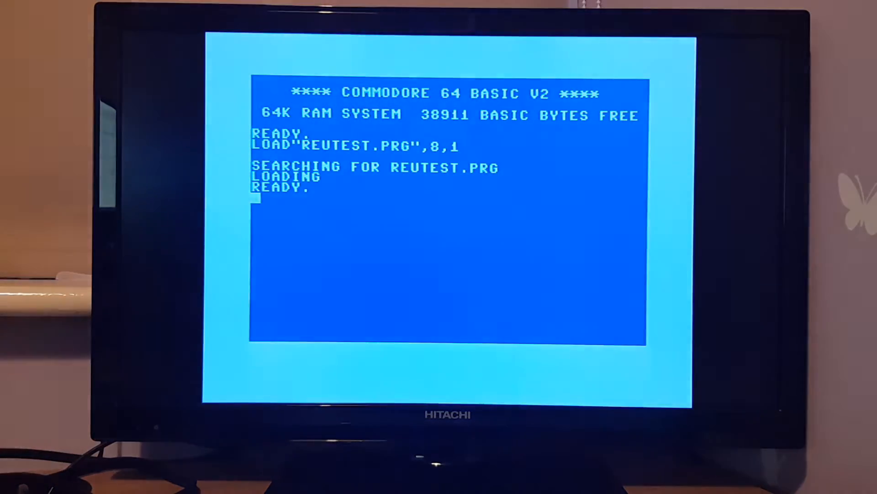
- RUN REUTEST.PRG on the real C64 and lower the intro's playback speed
type("RUN")
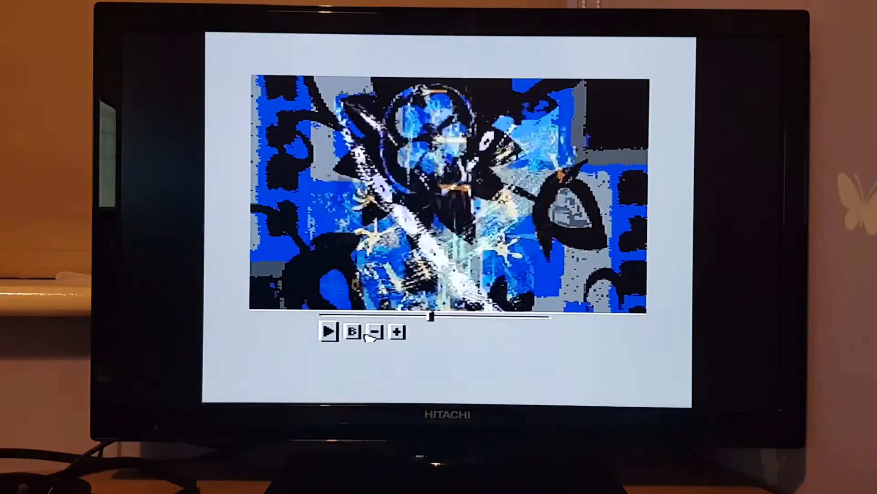
left_click(328, 330)
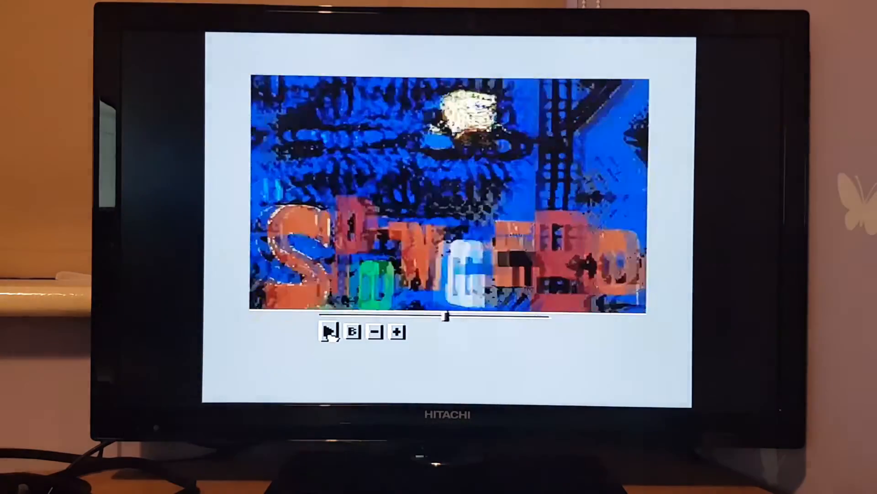